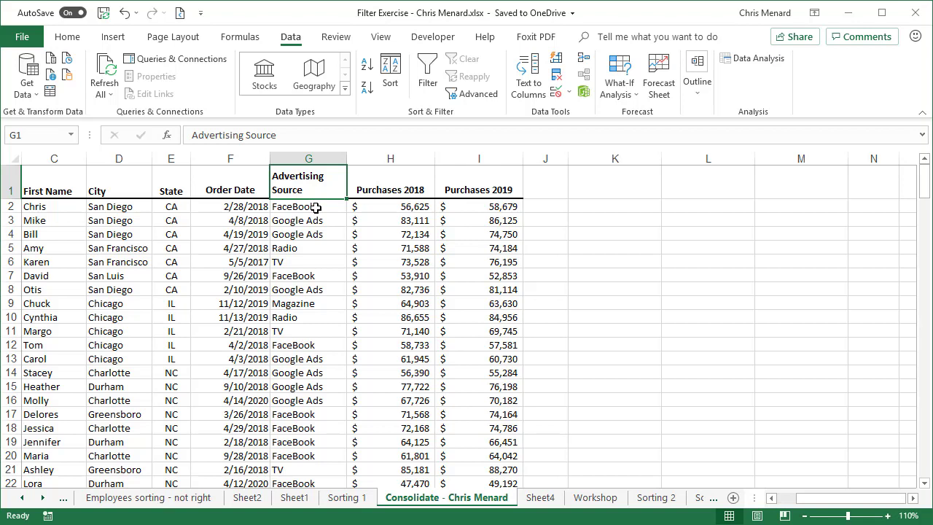
pyautogui.moveTo(388, 208)
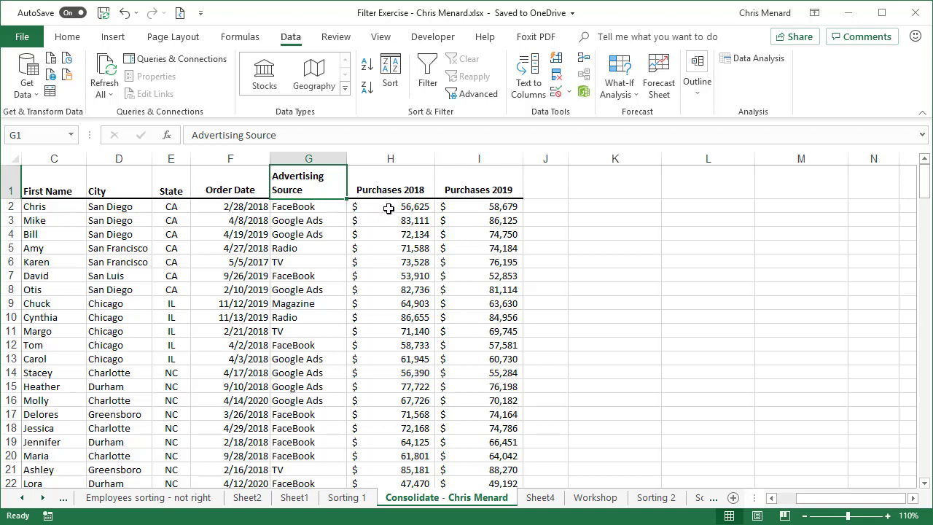
# Step: Inspect the 2018 and 2019 purchase amounts and an advertising source entry in the data table
pyautogui.click(391, 207)
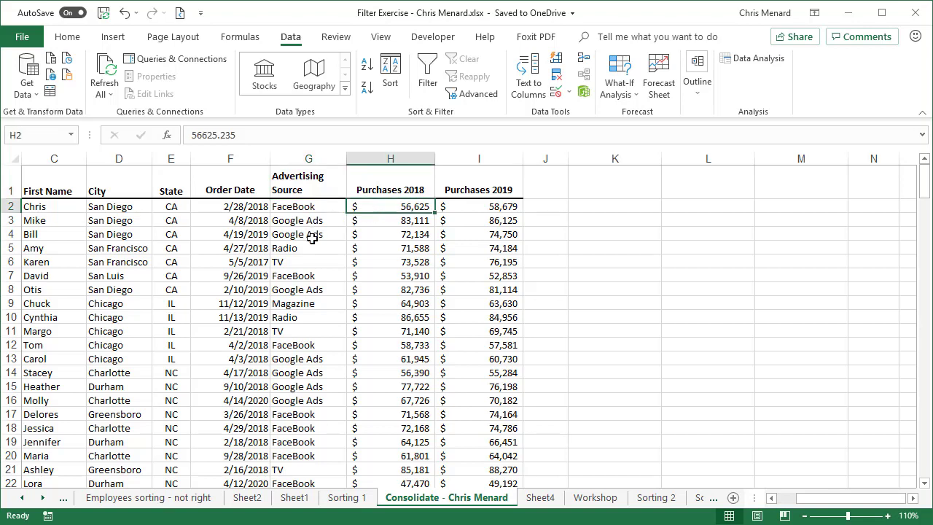
pyautogui.click(309, 275)
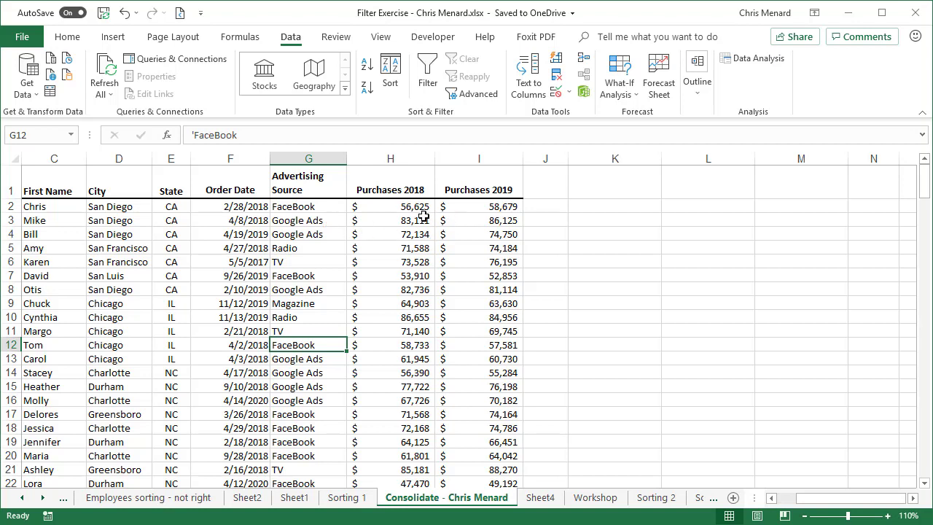
pyautogui.moveTo(475, 221)
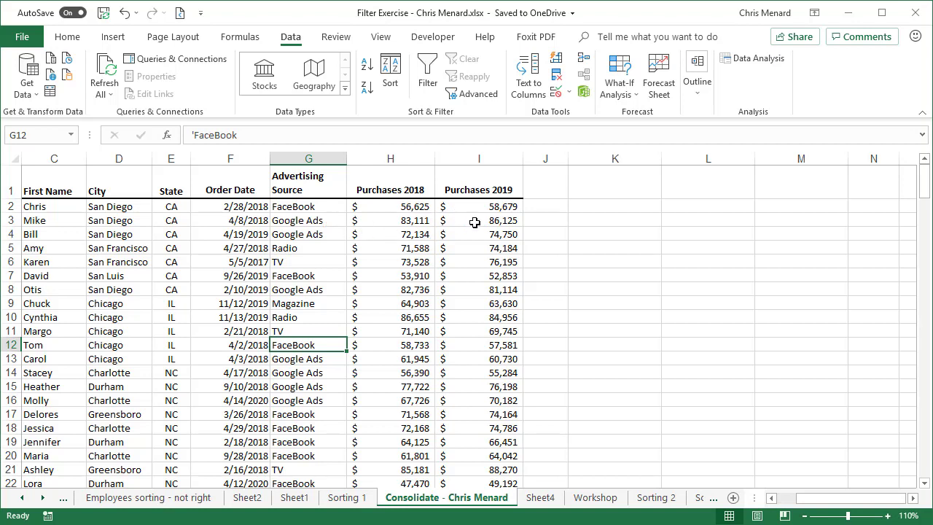
pyautogui.click(309, 181)
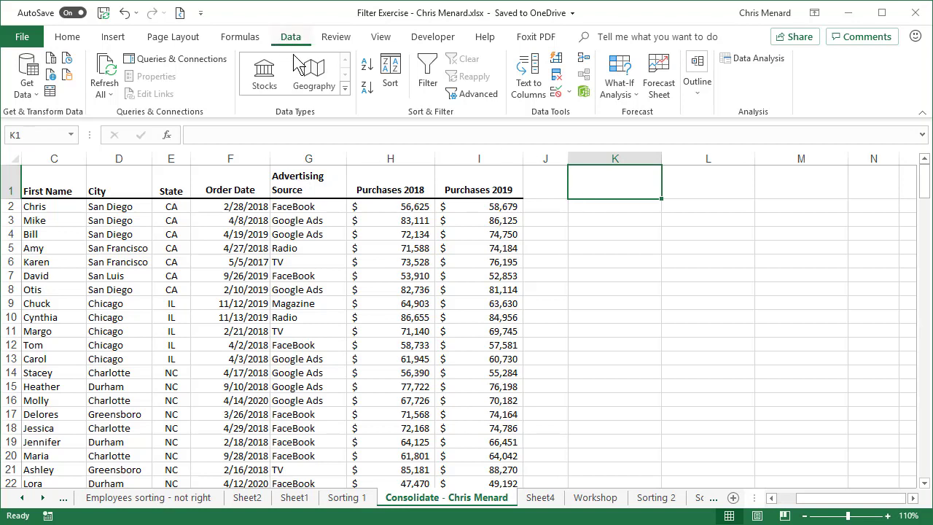
pyautogui.moveTo(557, 124)
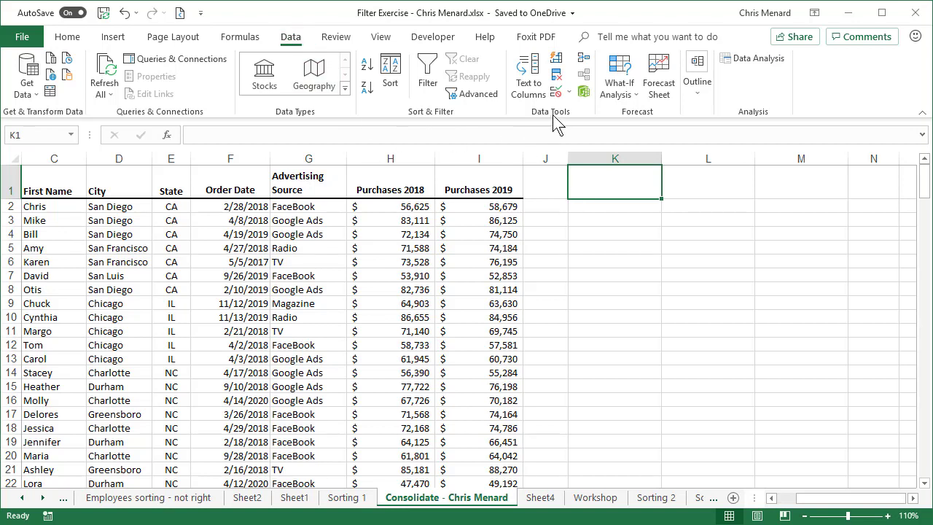
pyautogui.moveTo(583, 58)
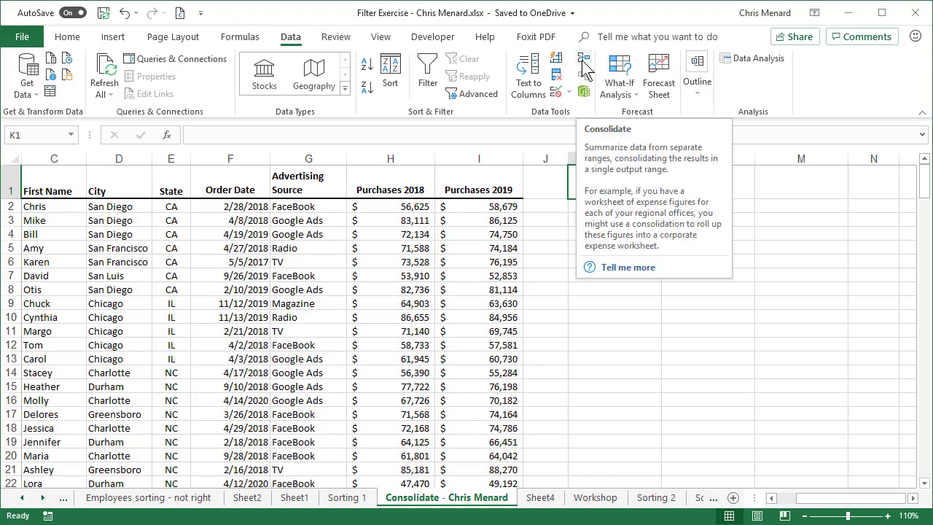
# Step: Bring up the Consolidate settings from the Data tools and list the available summary functions
pyautogui.click(583, 67)
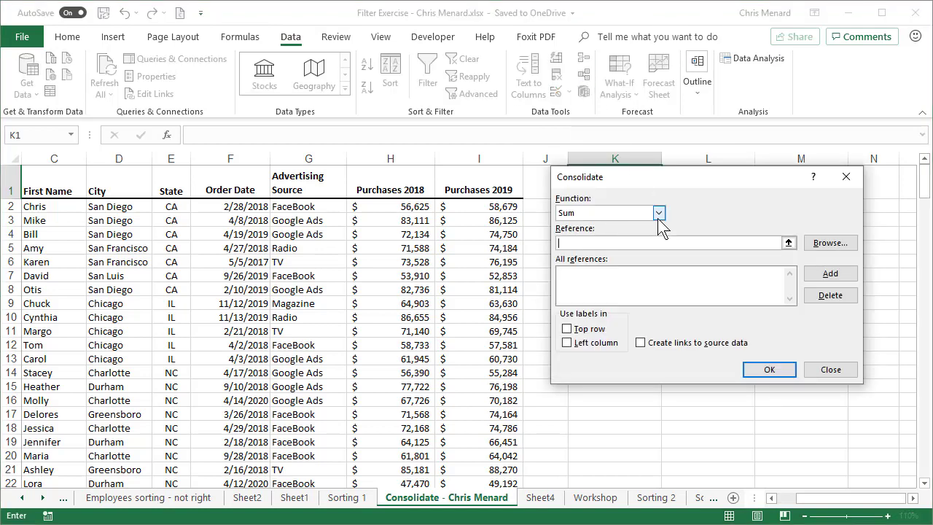
pyautogui.click(659, 212)
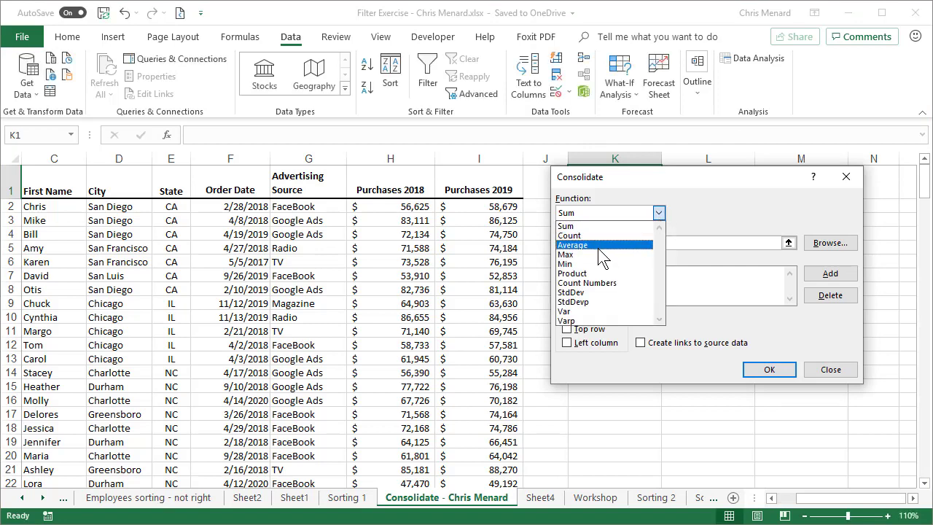
pyautogui.moveTo(583, 226)
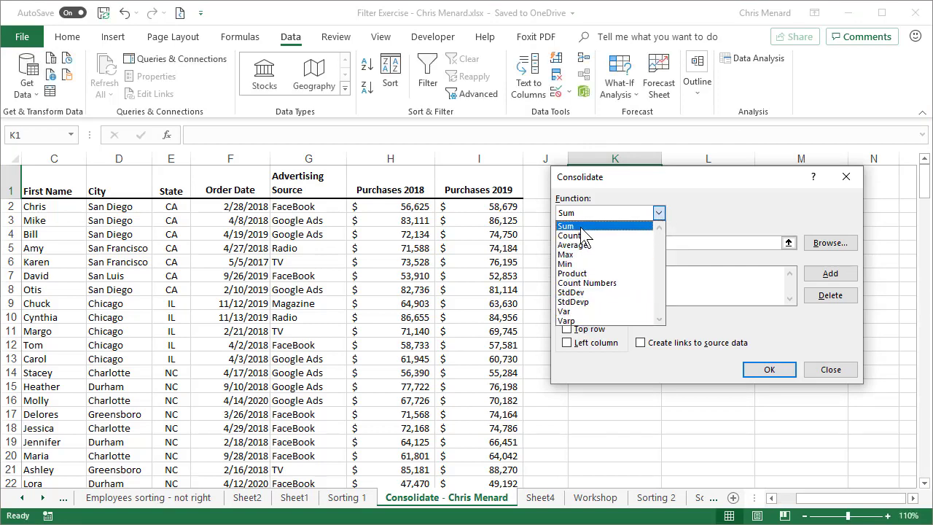
# Step: Sum reference G1:I36 with Top row and Left column used as labels
pyautogui.click(566, 225)
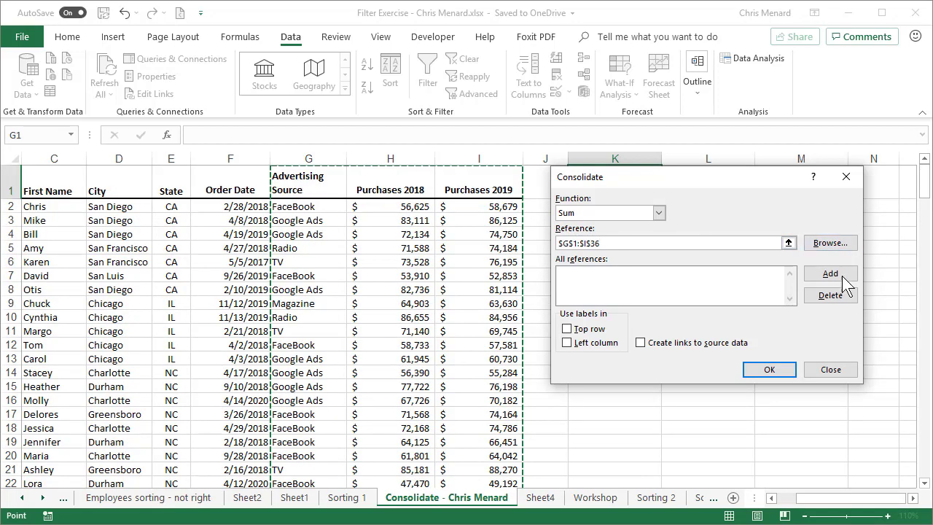
pyautogui.click(829, 274)
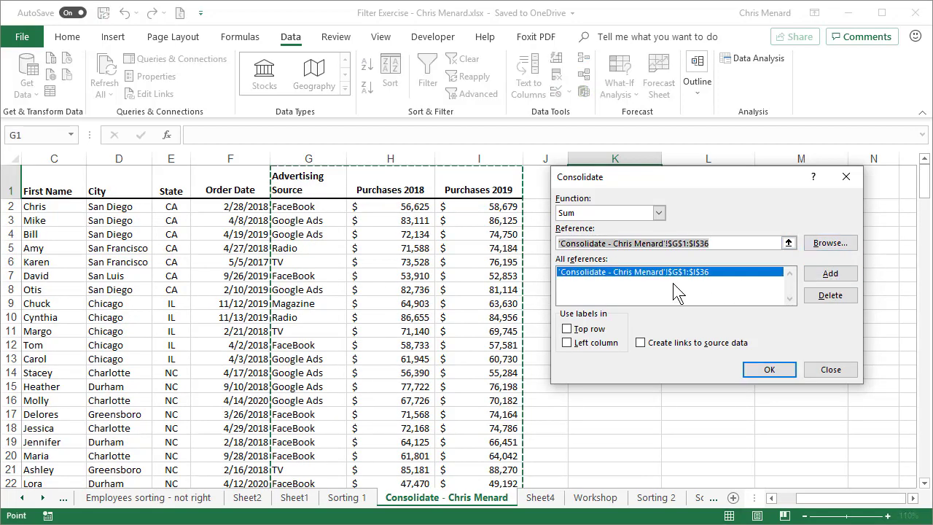
pyautogui.click(566, 330)
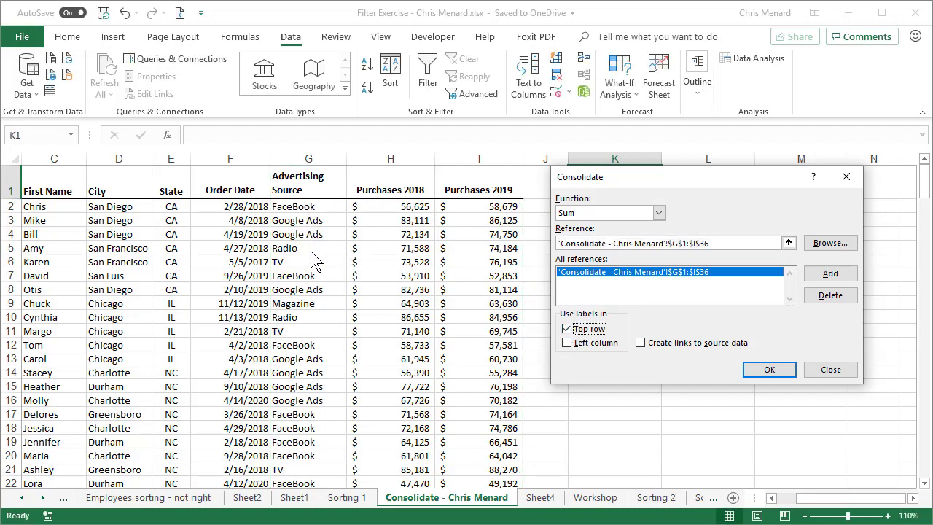
pyautogui.click(566, 343)
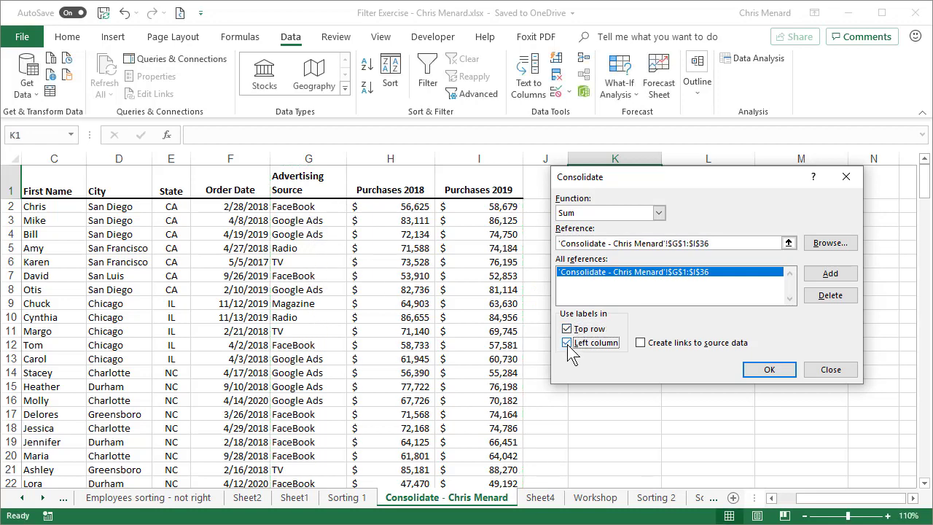
pyautogui.click(768, 369)
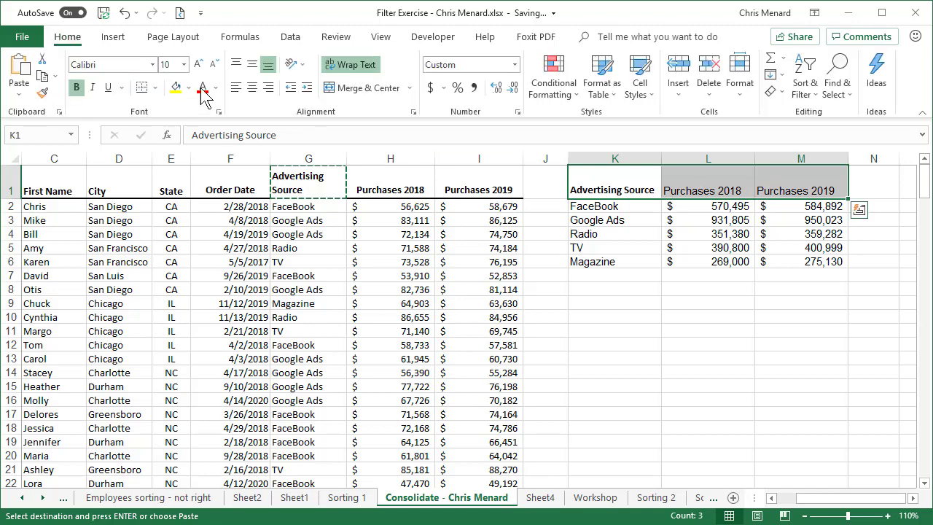
# Step: Produce the K1:M6 summary and paint the source table's header formatting onto K1:M1
pyautogui.click(615, 206)
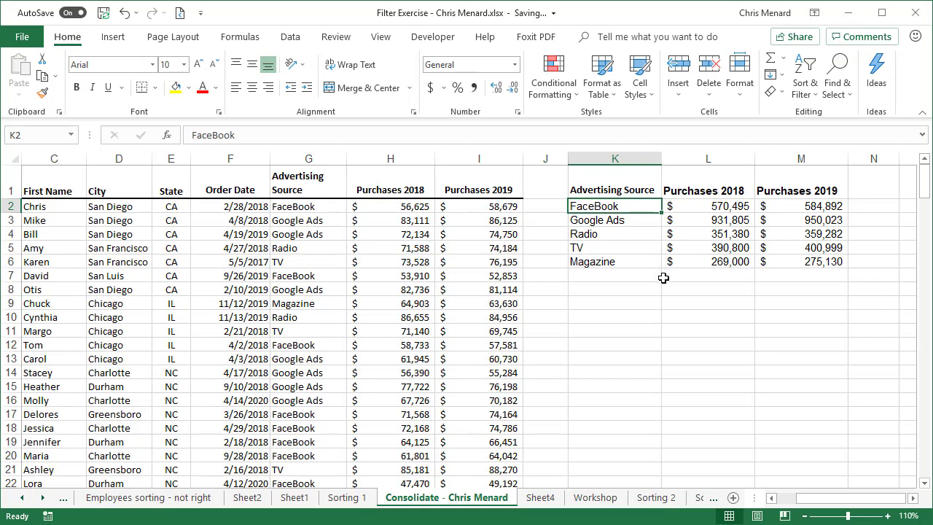
# Step: Enter =SUMIF(G2:G36,"facebook",H2:H36) returning 570,494.65 to match the FaceBook 2018 total
pyautogui.write('=SUMIF(')
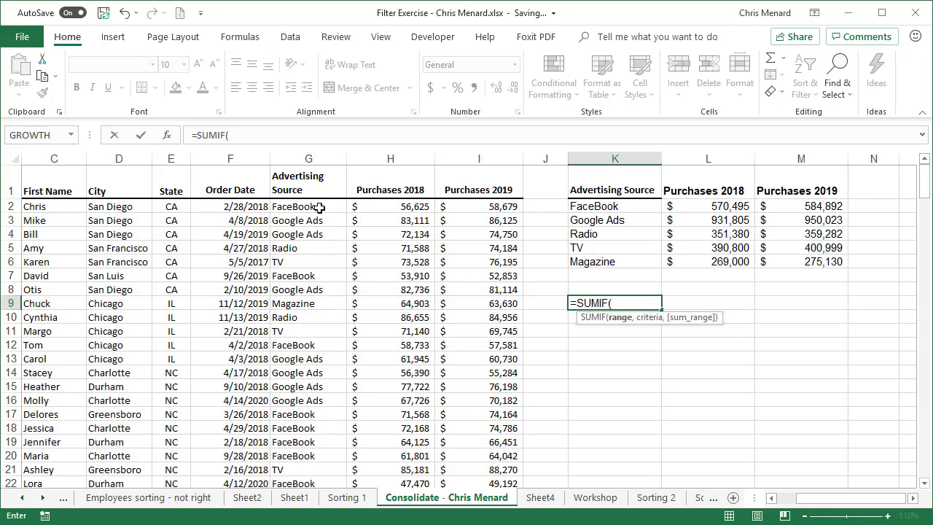
pyautogui.moveTo(307, 207); pyautogui.dragTo(308, 482)
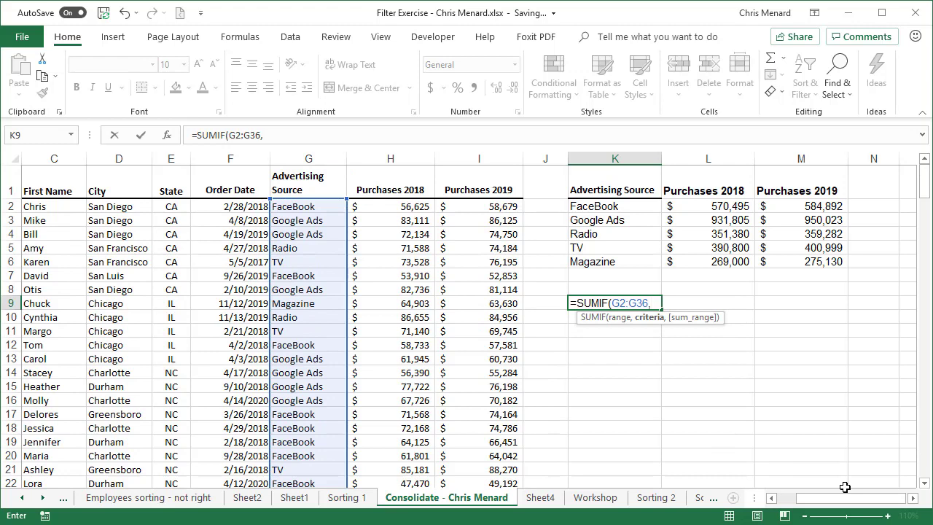
pyautogui.write('"facebook",H2:H36')
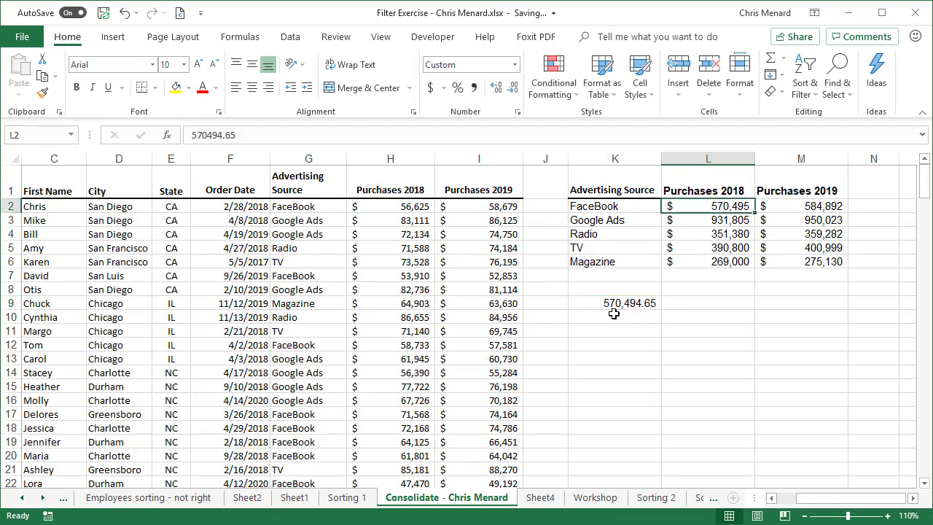
# Step: Return to the Data tab beside the finished K1:M6 summary
pyautogui.click(289, 36)
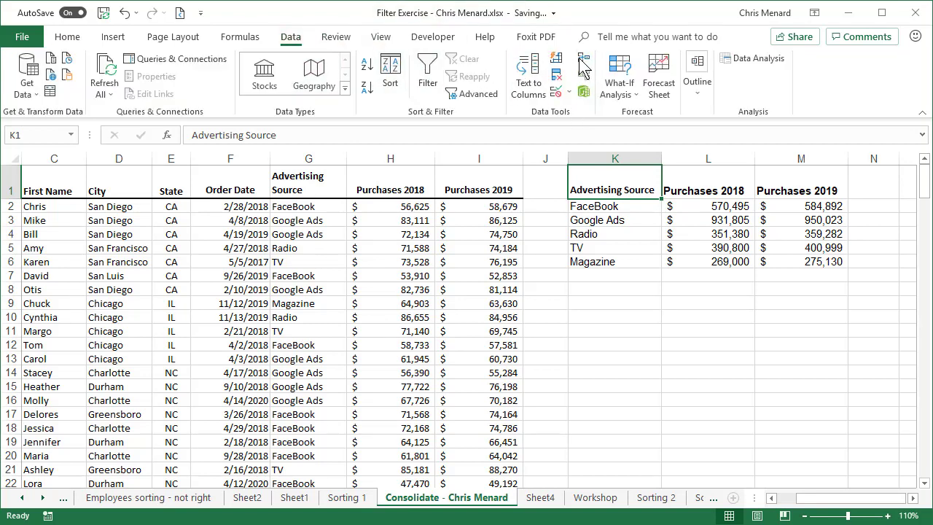